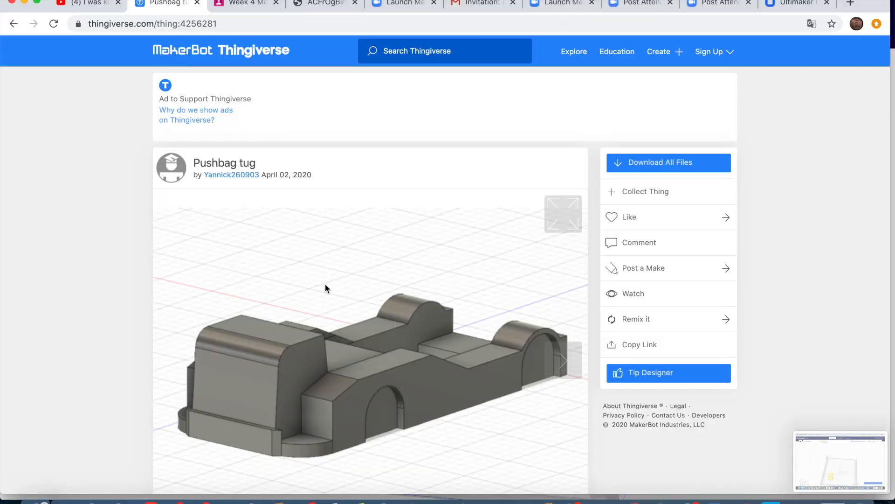
Browse the gallery photos to the shot of the printed tug beside an airliner model.
scroll("down", 3)
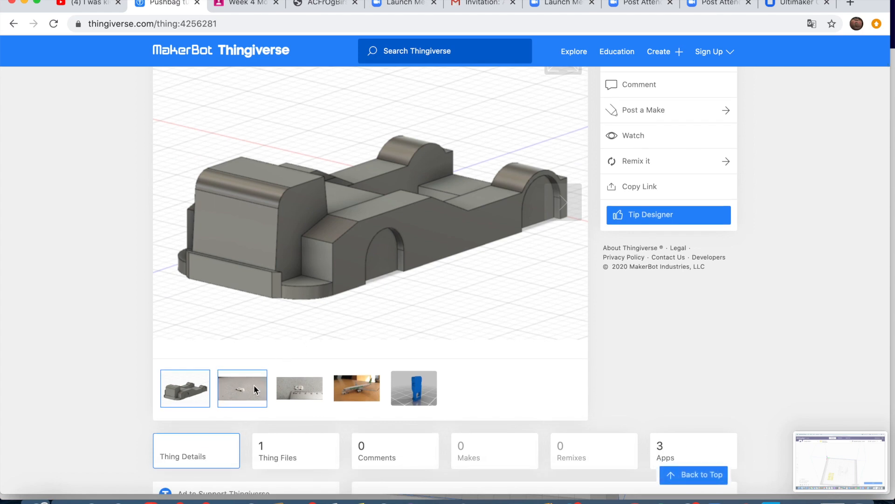
left_click(299, 388)
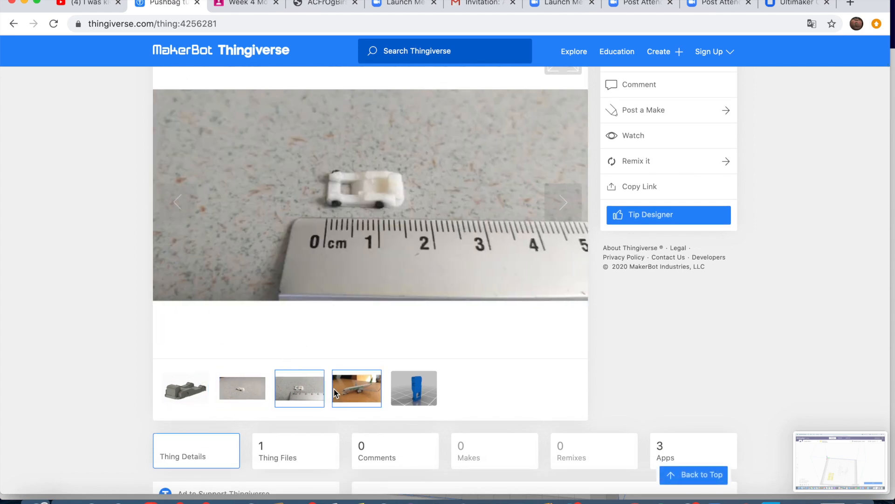
left_click(356, 388)
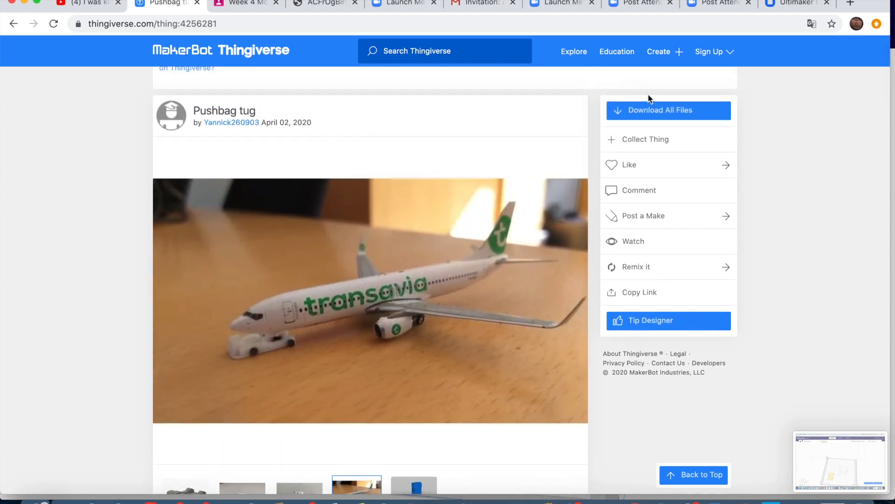
mouse_move(653, 117)
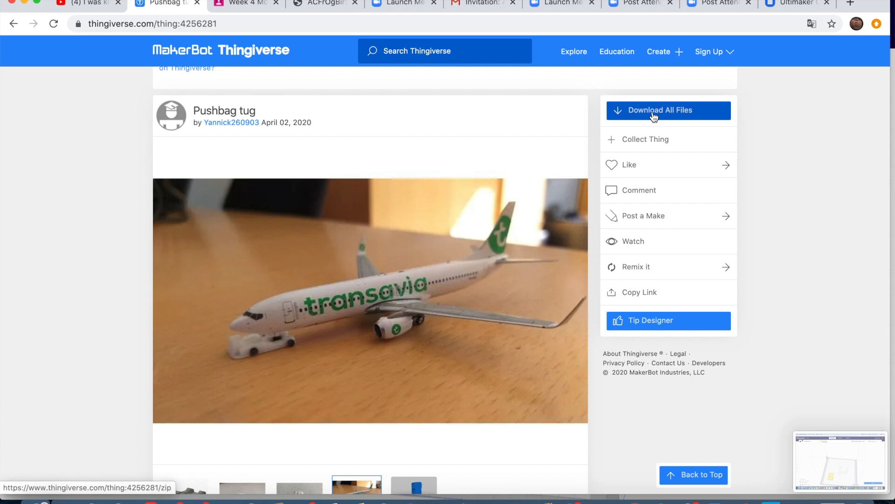
Download all of the Pushbag tug's files to the Downloads folder.
left_click(667, 110)
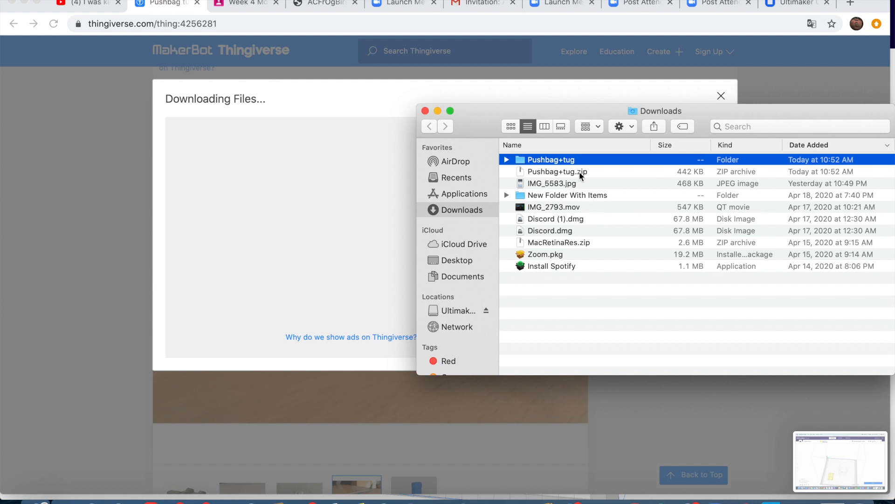
mouse_move(575, 278)
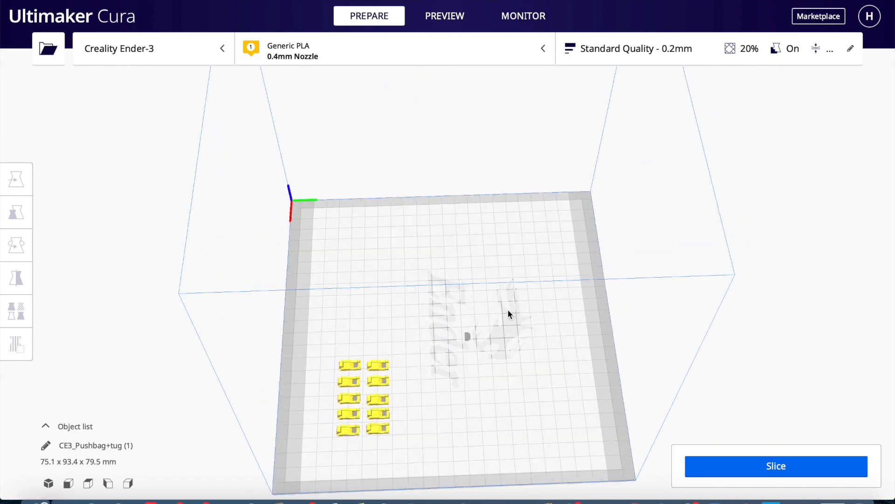
left_click_drag(510, 314, 657, 275)
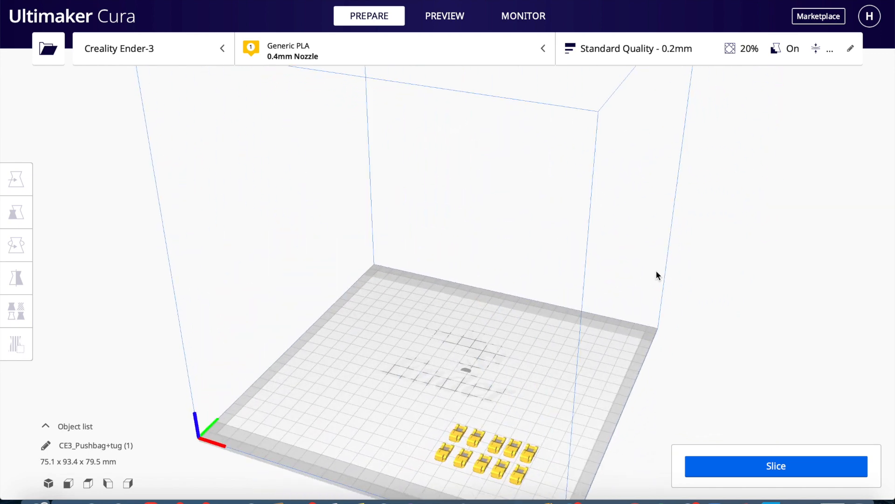
mouse_move(473, 305)
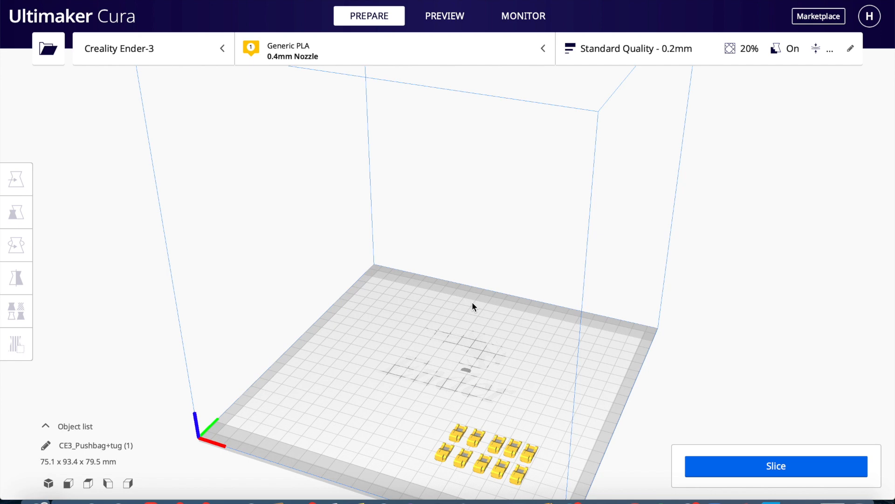
left_click_drag(473, 306, 644, 269)
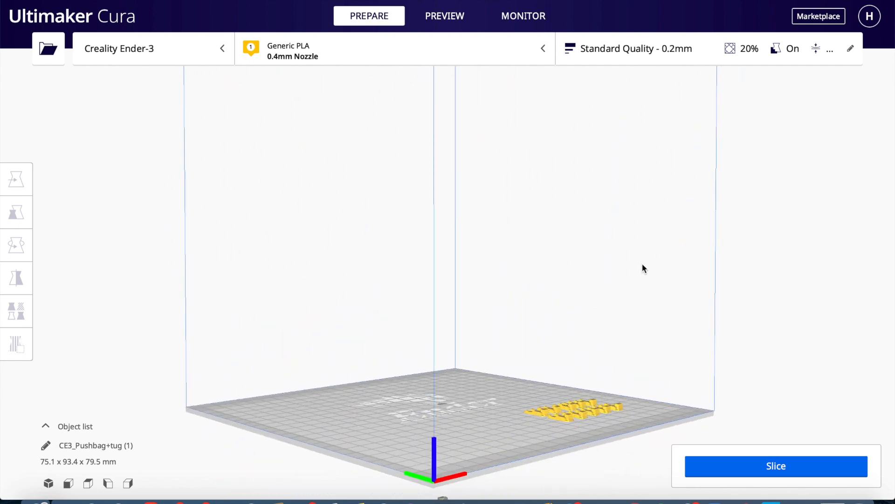
left_click_drag(644, 269, 519, 353)
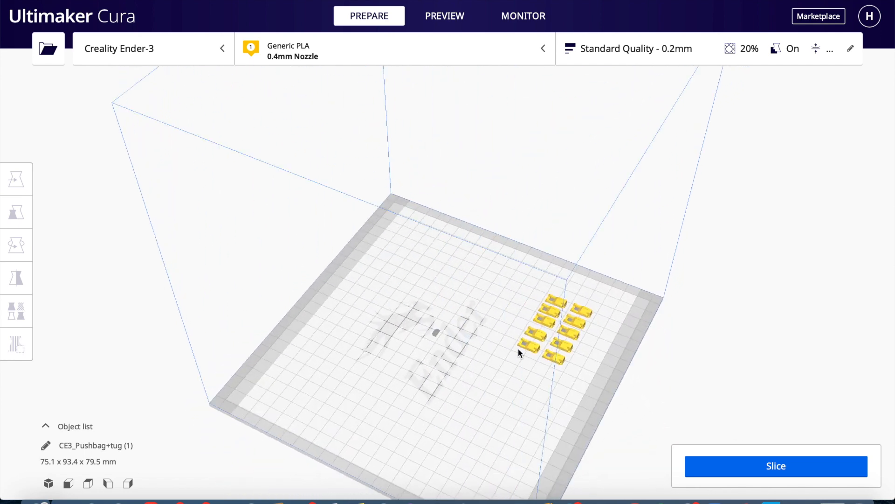
left_click_drag(520, 352, 645, 311)
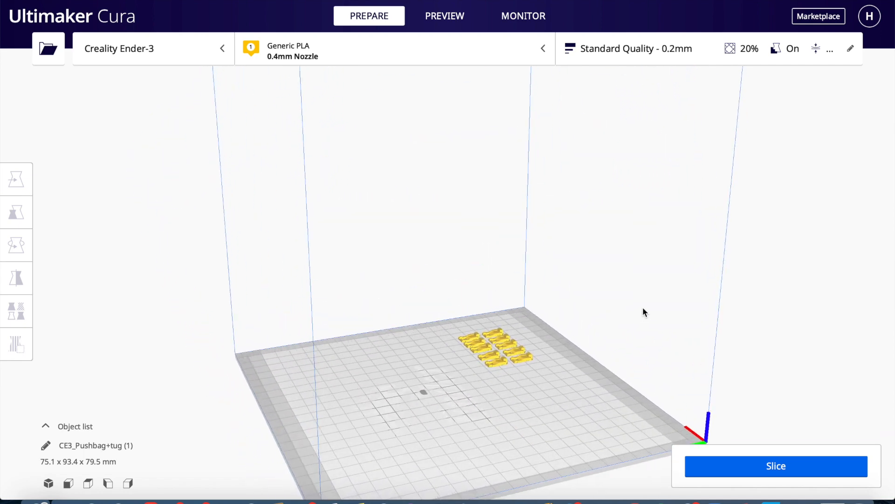
left_click_drag(644, 312, 625, 272)
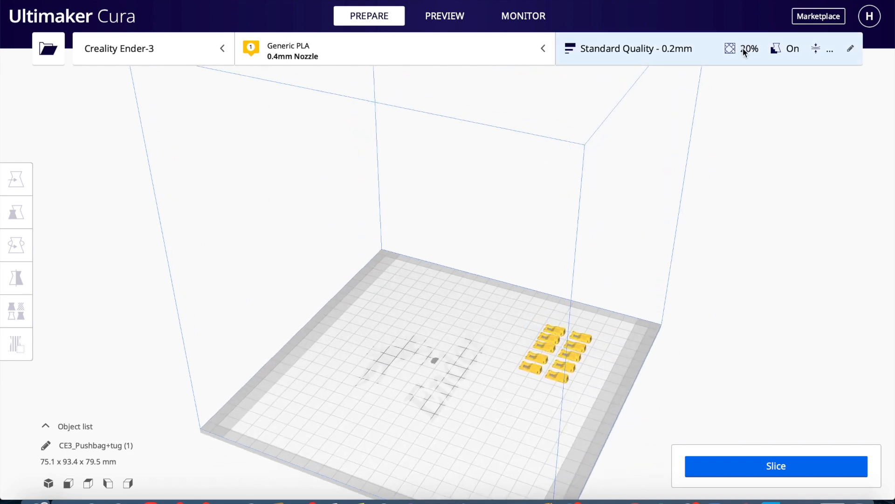
Show the Recommended print settings: 0.2 mm profile, 20% infill, support and adhesion on.
left_click(632, 49)
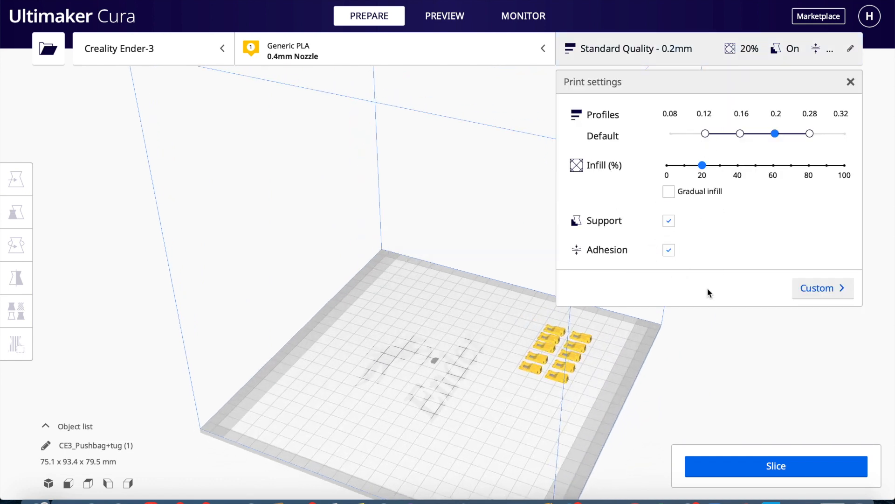
mouse_move(670, 250)
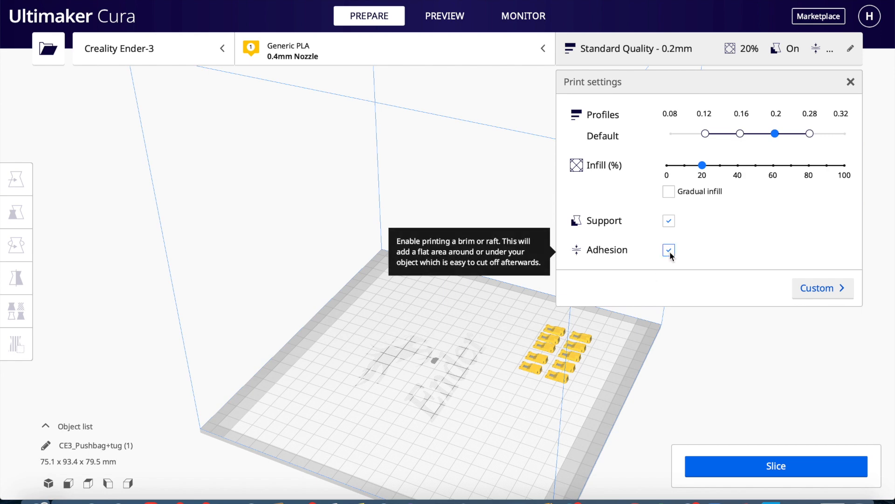
mouse_move(520, 388)
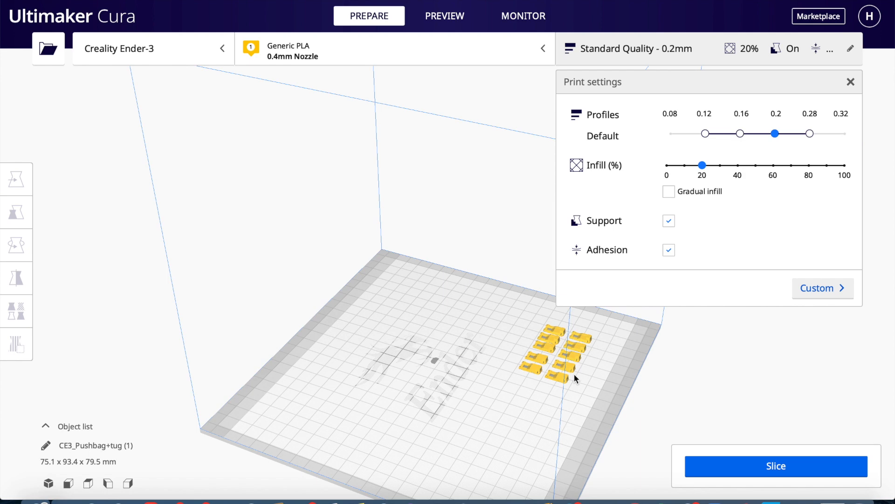
mouse_move(576, 379)
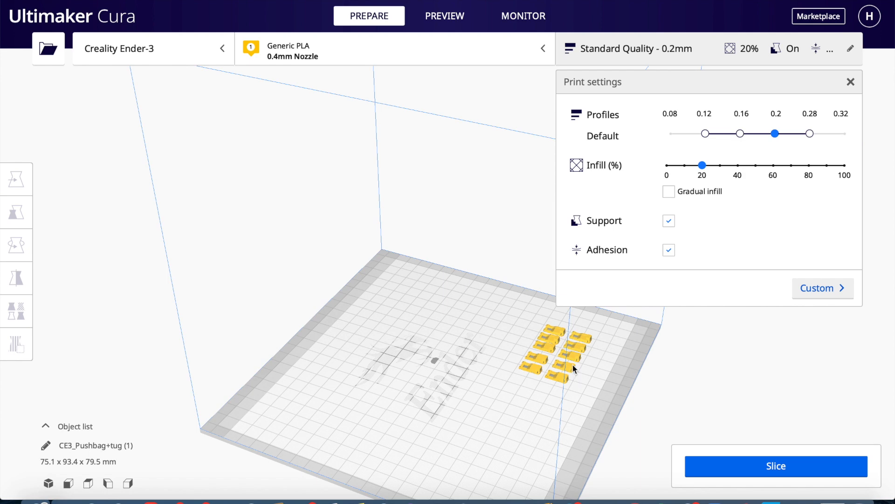
mouse_move(672, 228)
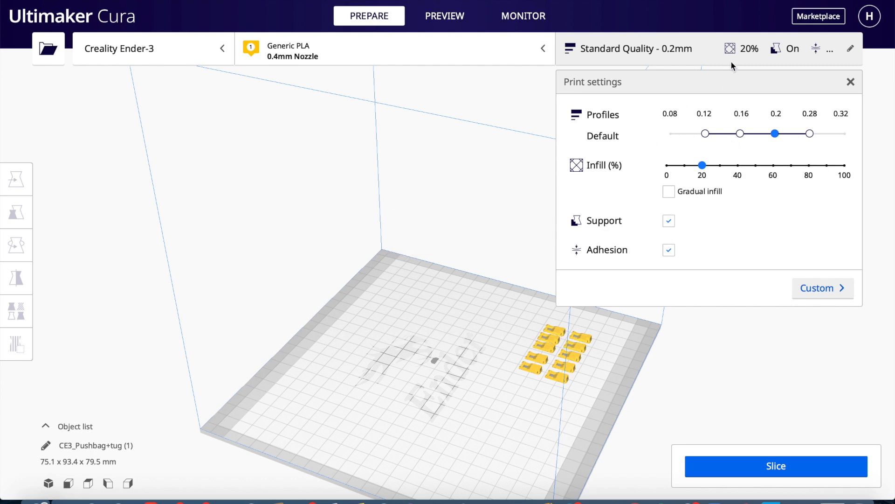
mouse_move(608, 53)
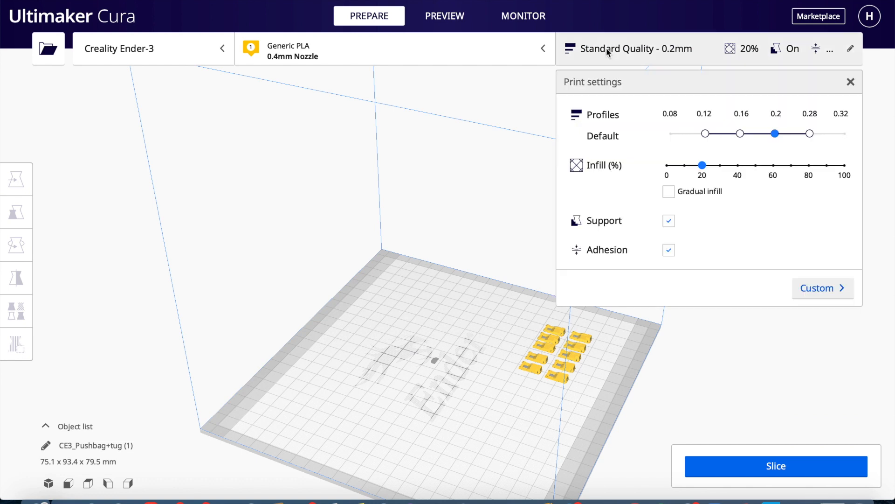
Review the Custom settings, expanding Support to see generation everywhere at 45° overhang.
left_click(822, 287)
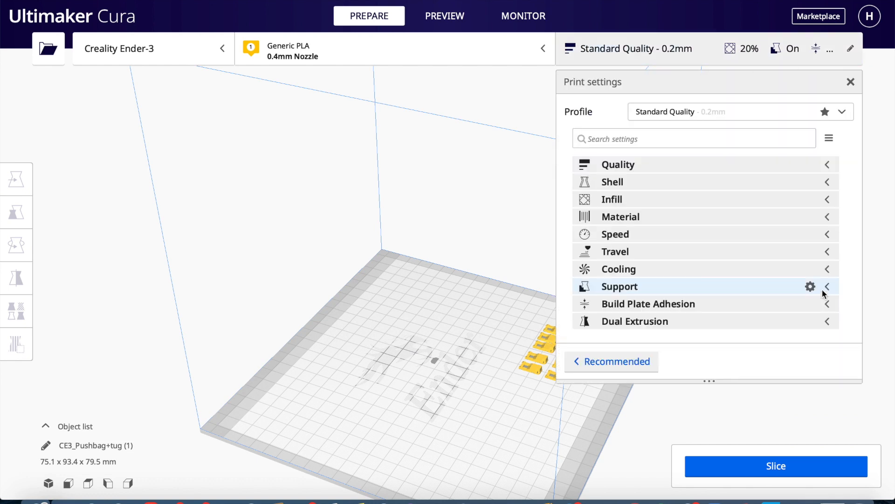
mouse_move(646, 178)
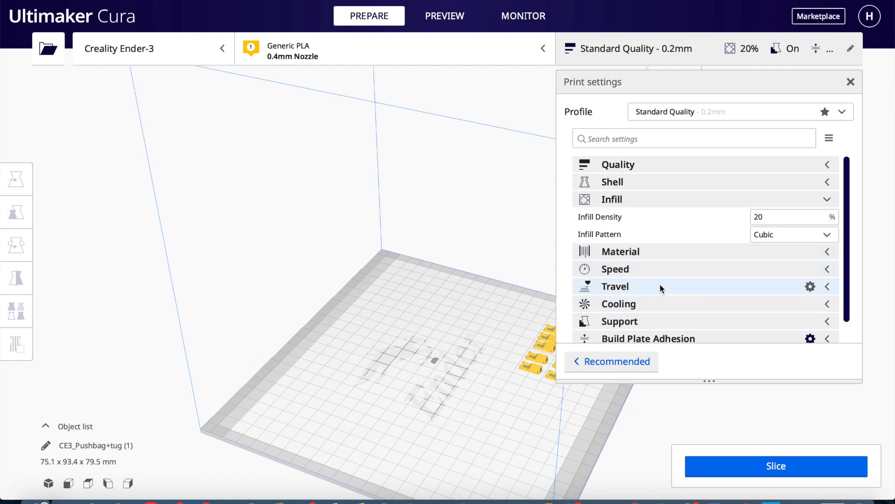
scroll("down", 3)
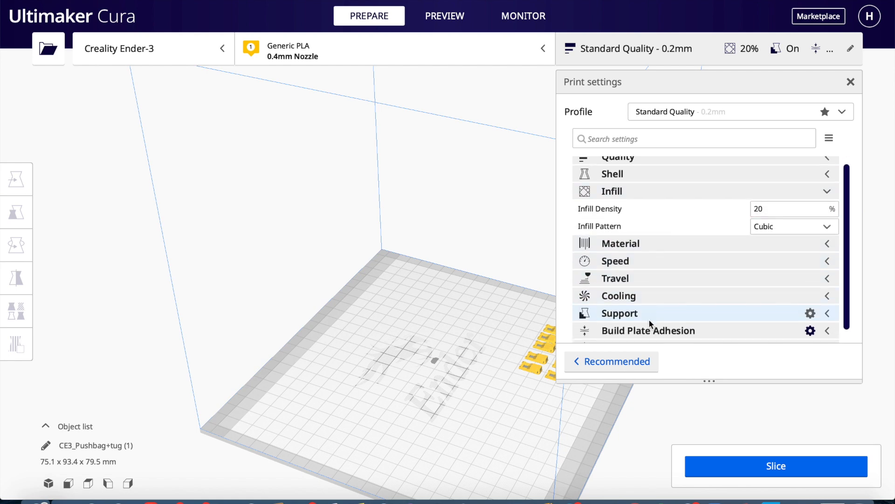
left_click(619, 313)
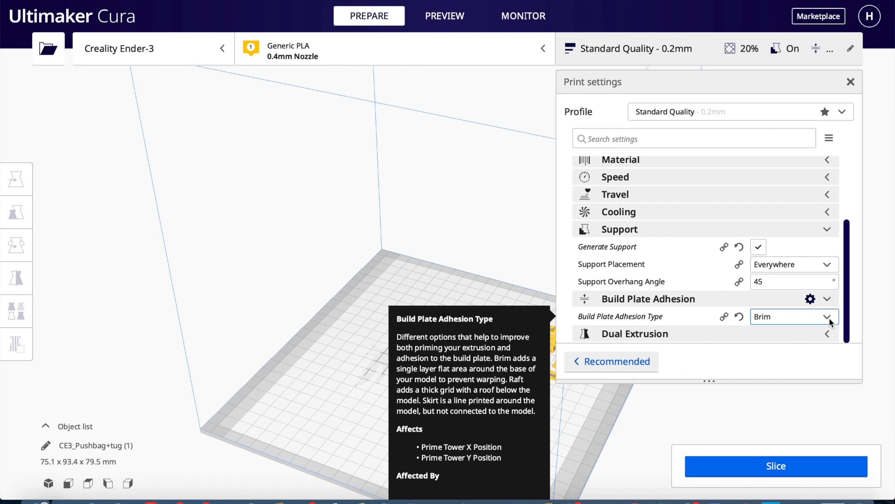
mouse_move(378, 354)
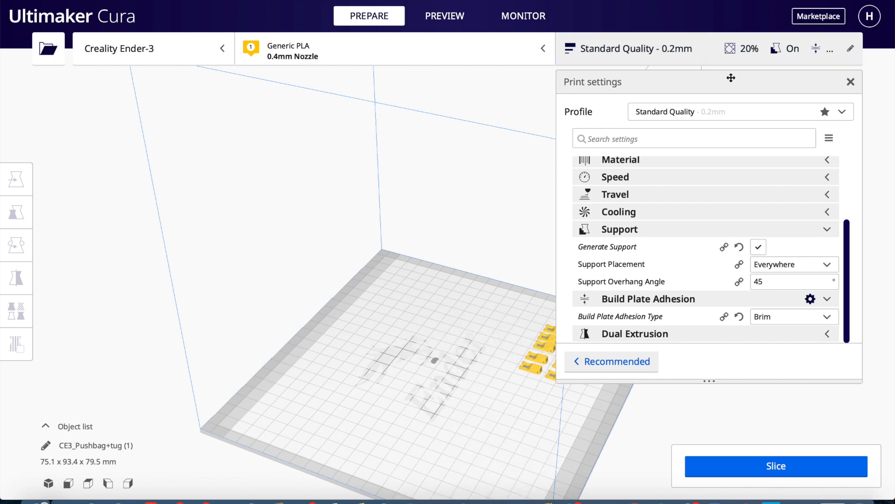
Slice the ten arranged tugs and show the result layer by layer in Preview.
left_click(848, 82)
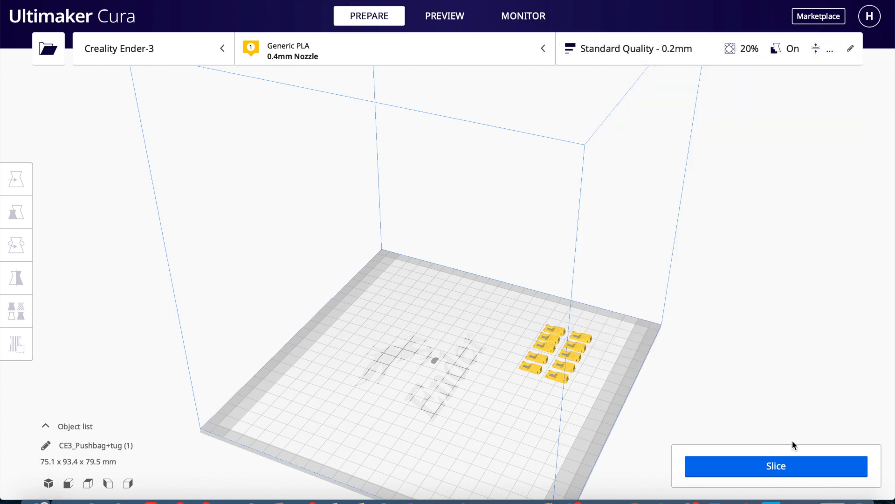
left_click(776, 465)
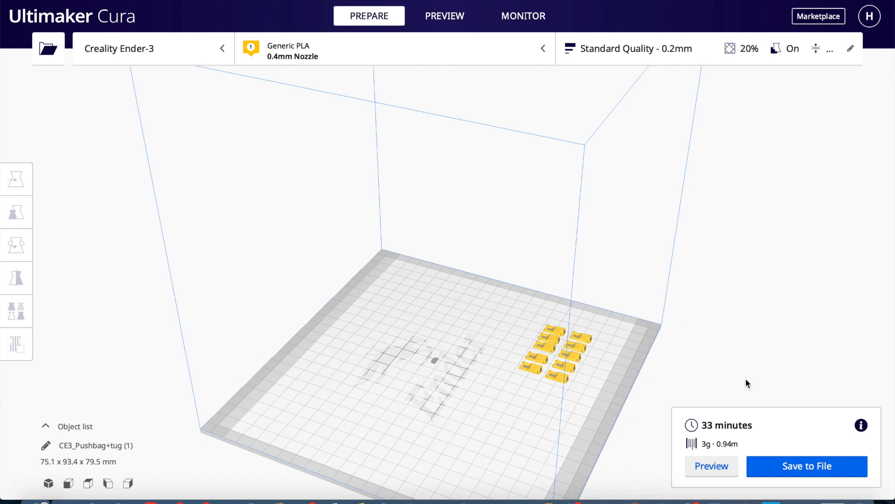
left_click(444, 15)
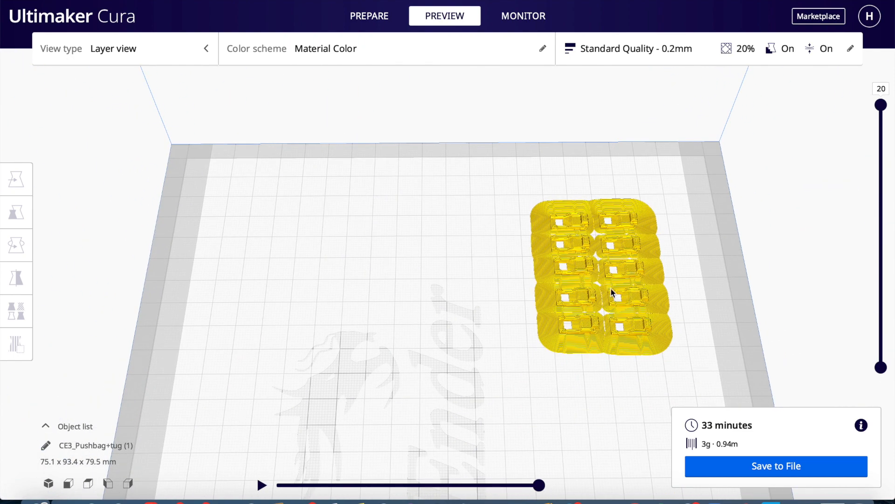
left_click_drag(882, 105, 882, 114)
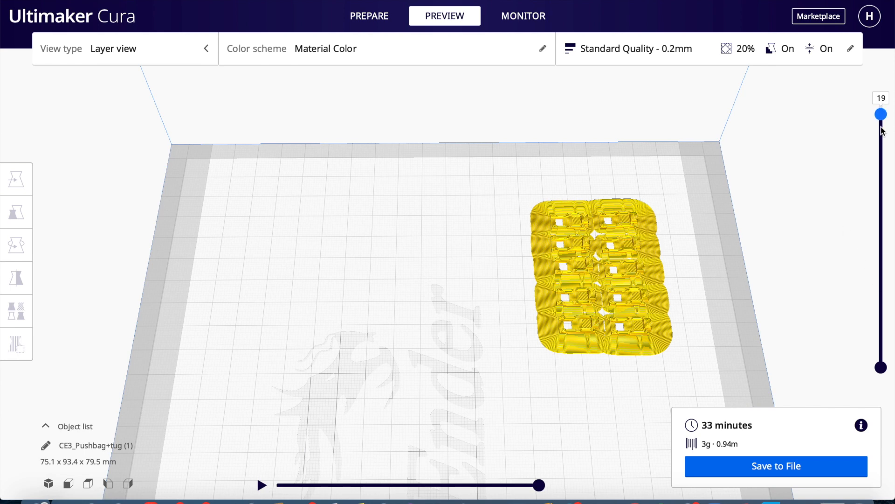
left_click_drag(882, 114, 882, 286)
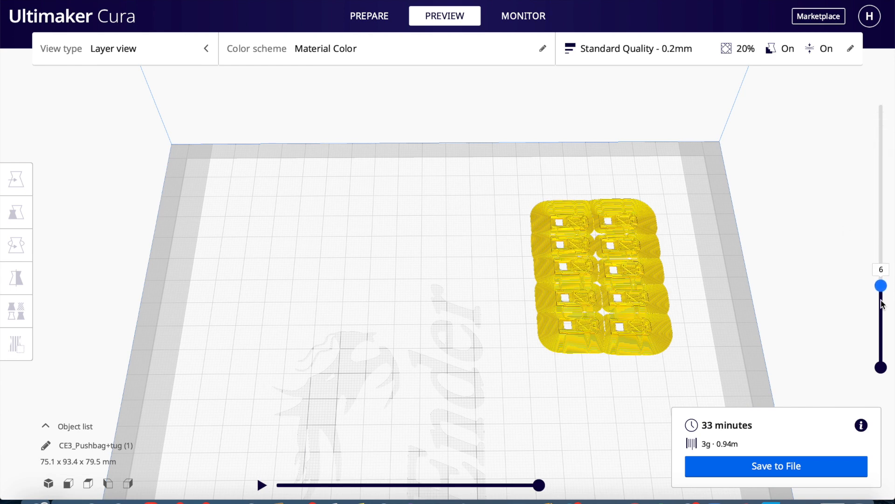
left_click_drag(882, 286, 881, 102)
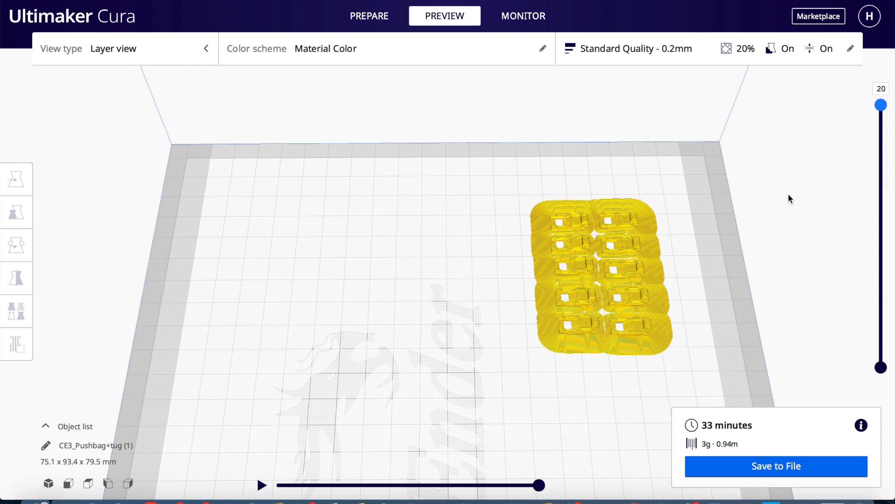
mouse_move(780, 298)
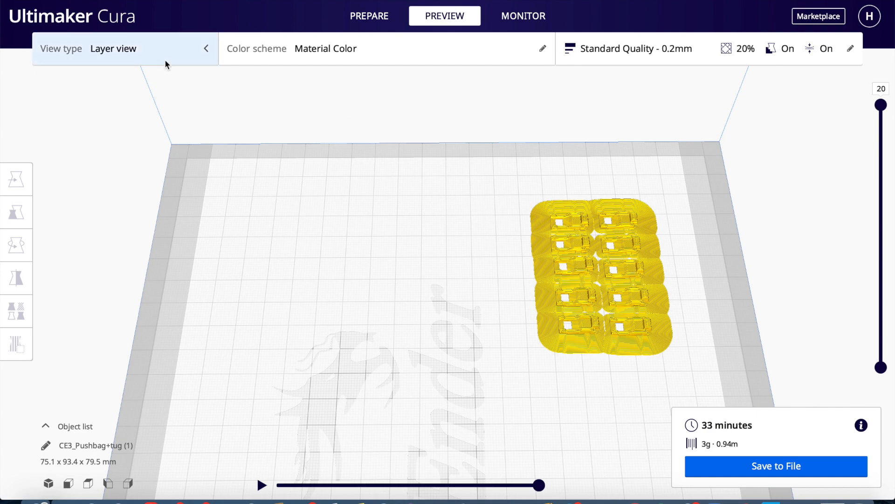
left_click(369, 15)
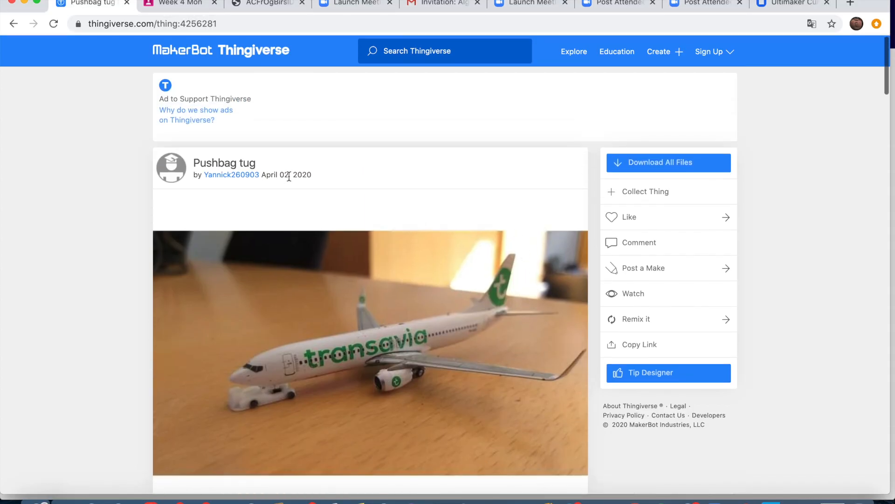
Step the gallery back to the grey 3D render, then download all the design's files again.
scroll("down", 3)
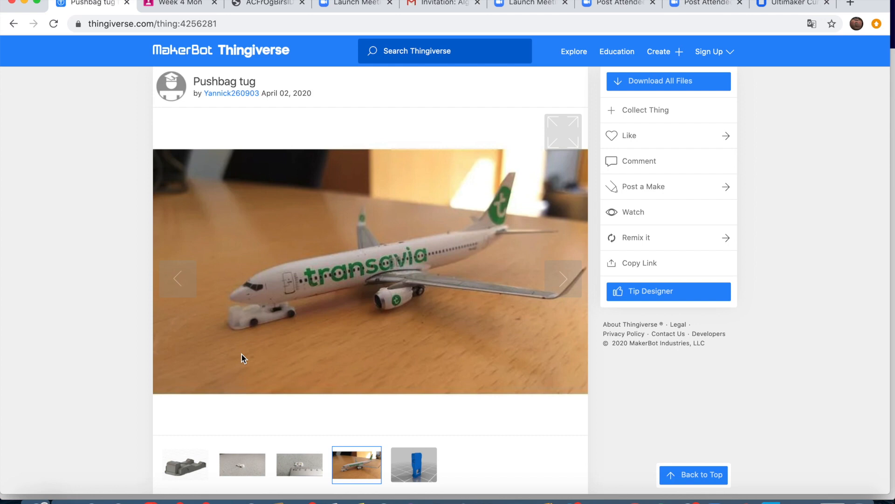
left_click(178, 279)
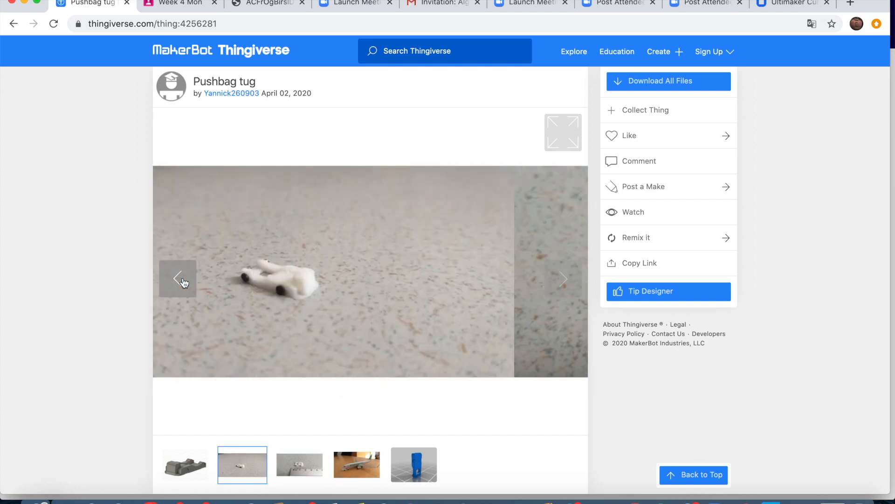
left_click(185, 465)
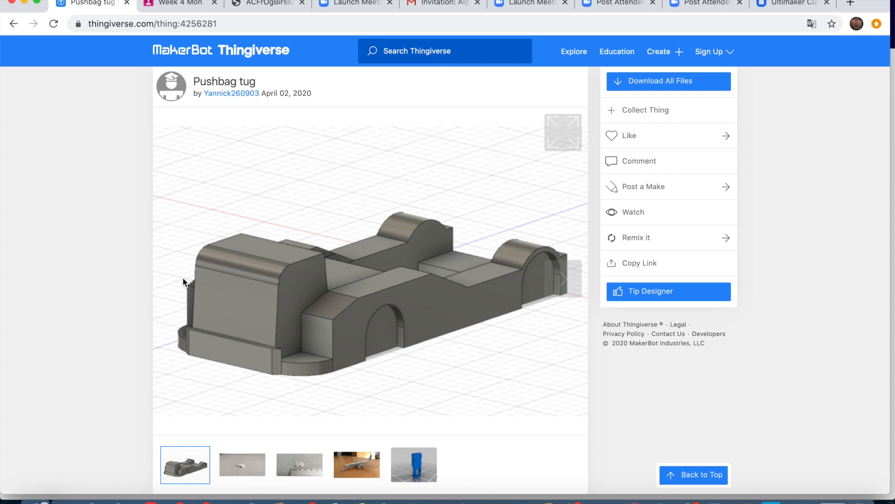
mouse_move(233, 153)
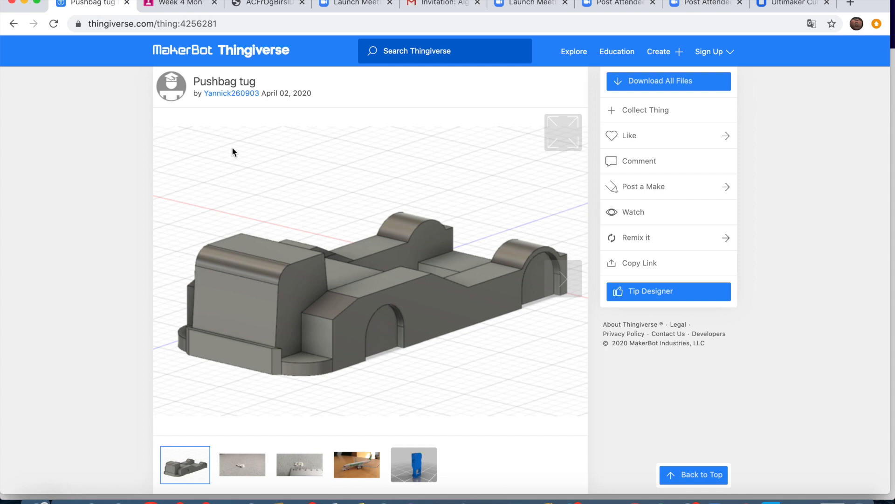
mouse_move(255, 163)
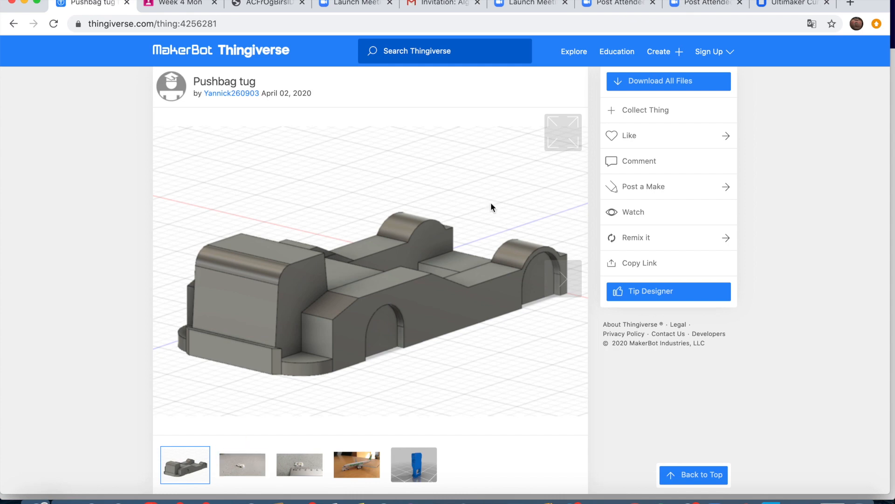
left_click(668, 82)
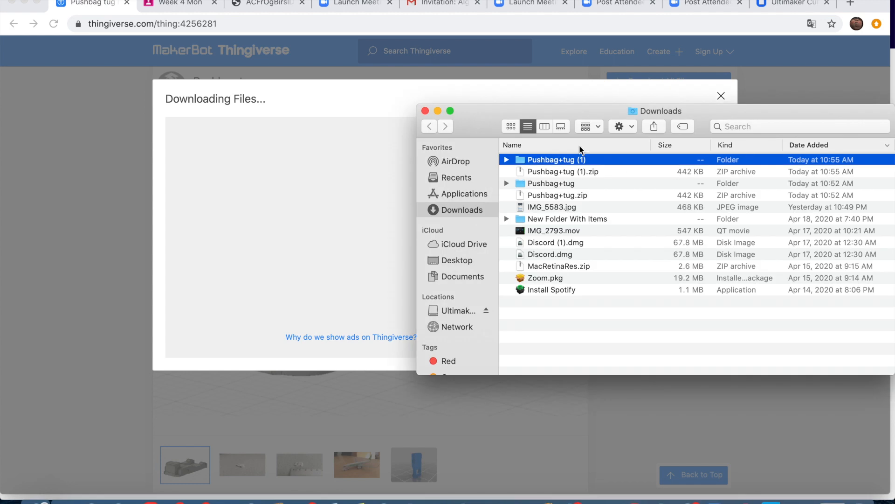
mouse_move(581, 230)
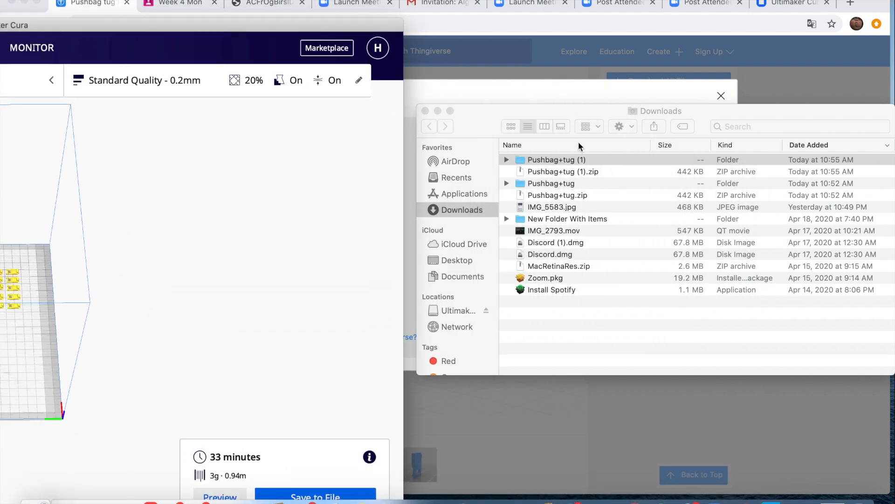
Drill into Pushbag+tug (1) and its files folder to reach pushbacktug.stl.
double_click(556, 159)
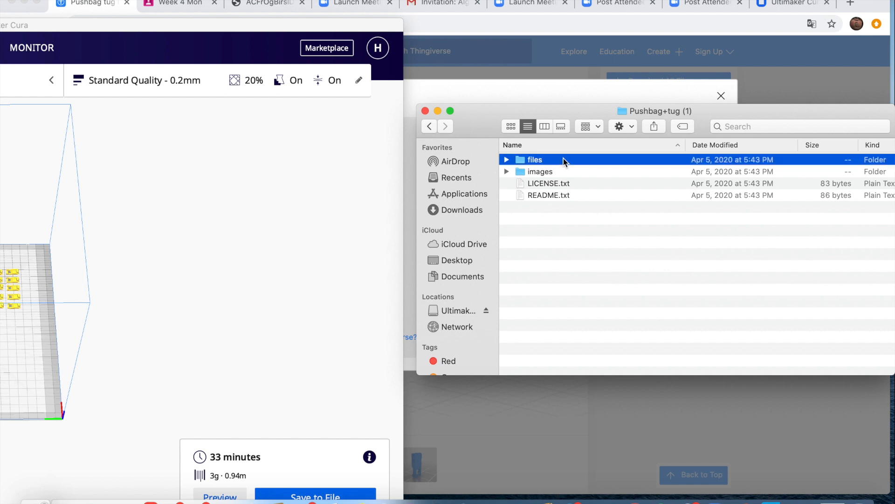
double_click(535, 159)
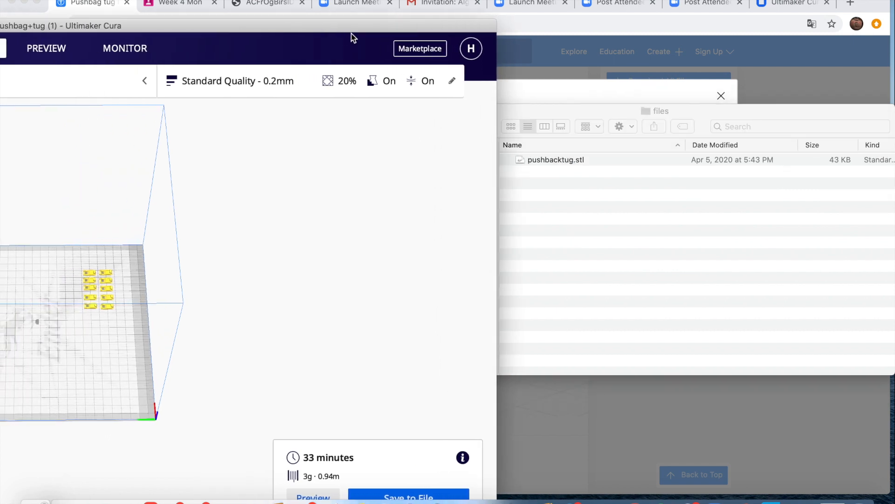
mouse_move(463, 73)
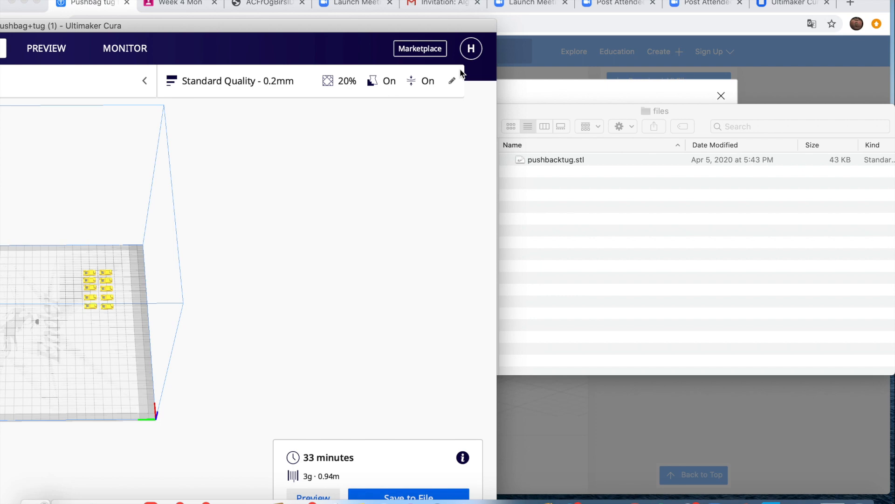
mouse_move(651, 126)
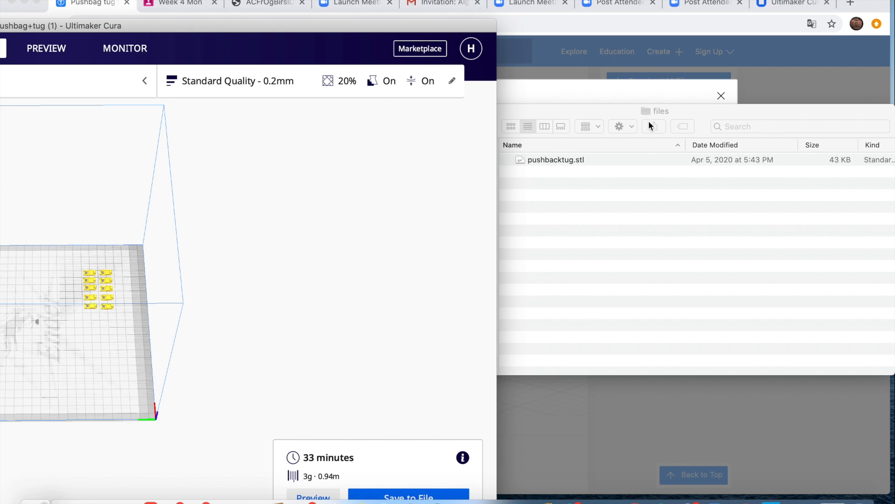
mouse_move(583, 166)
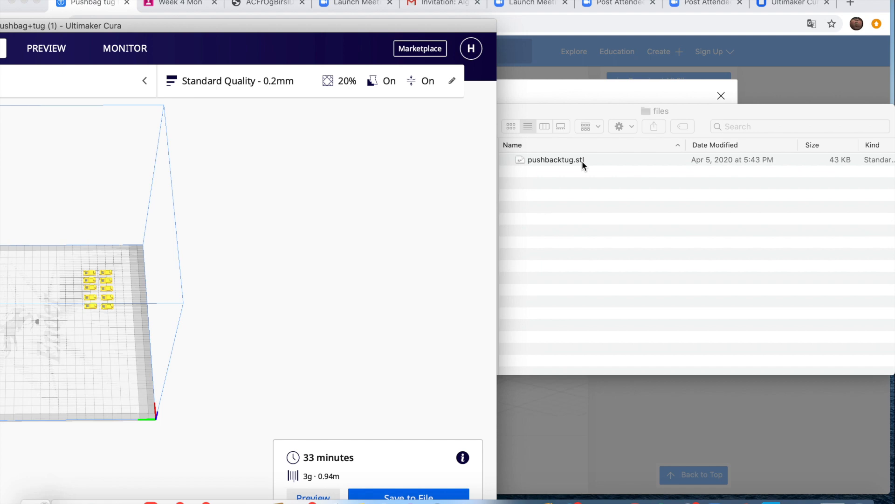
mouse_move(58, 303)
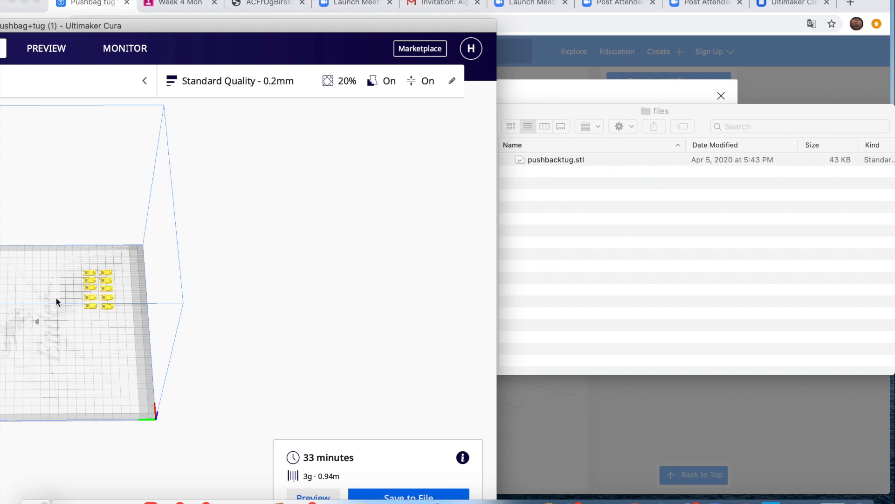
mouse_move(44, 287)
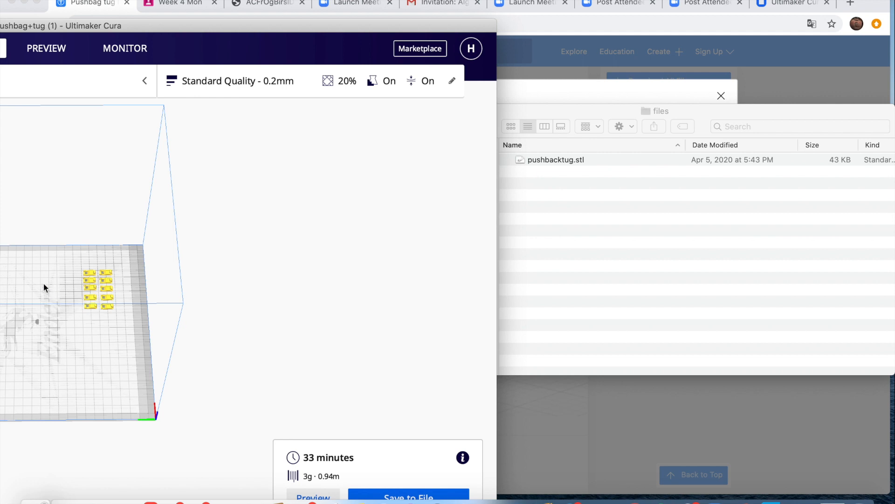
mouse_move(596, 176)
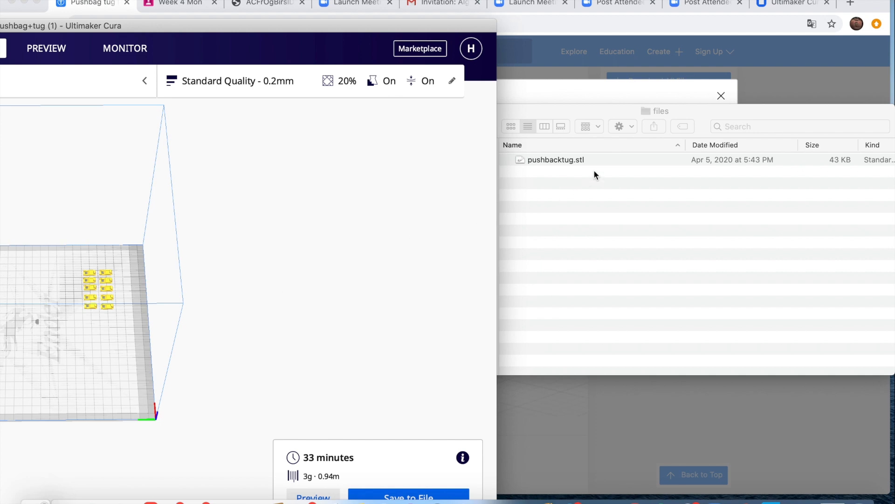
mouse_move(592, 168)
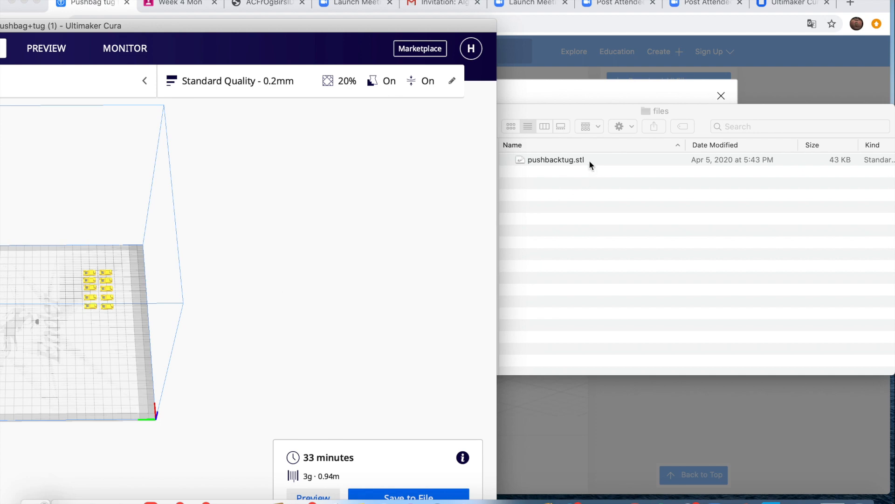
mouse_move(584, 165)
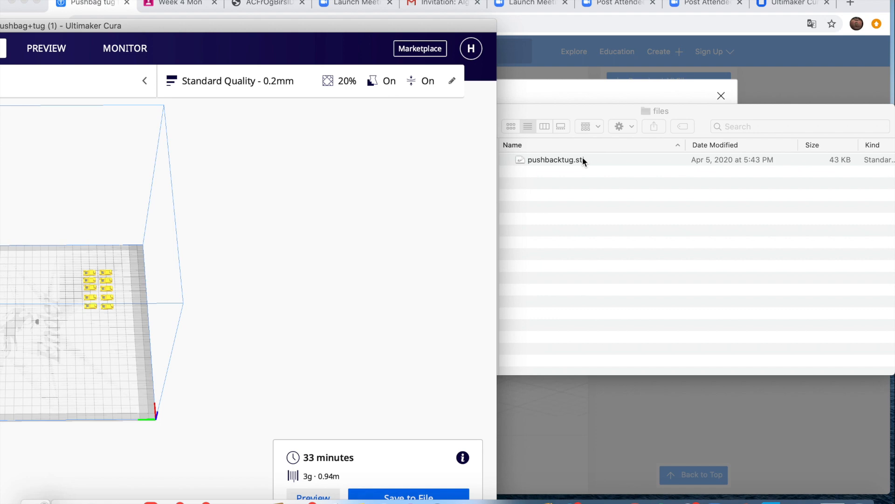
mouse_move(577, 163)
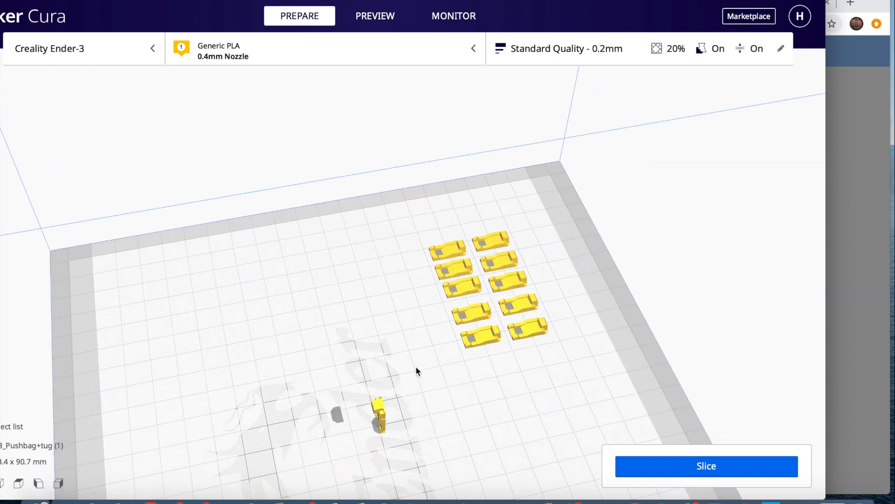
mouse_move(379, 427)
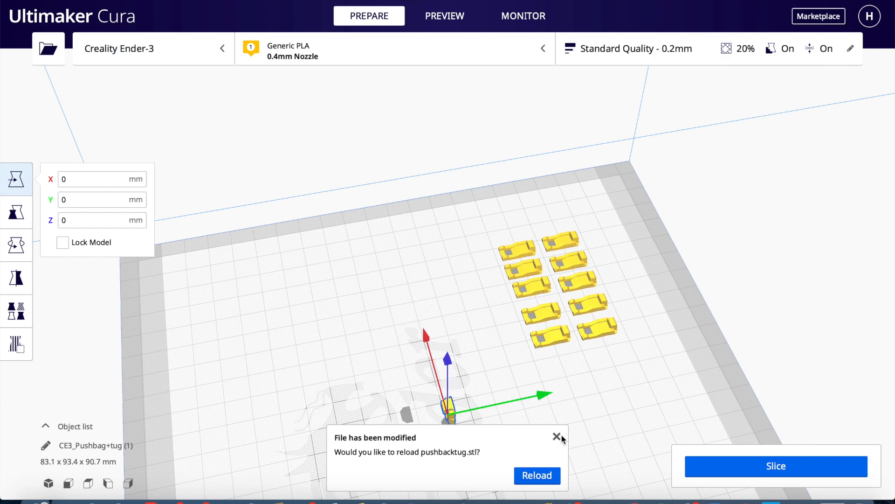
Dismiss the 'File has been modified' prompt without reloading pushbacktug.stl.
left_click(555, 436)
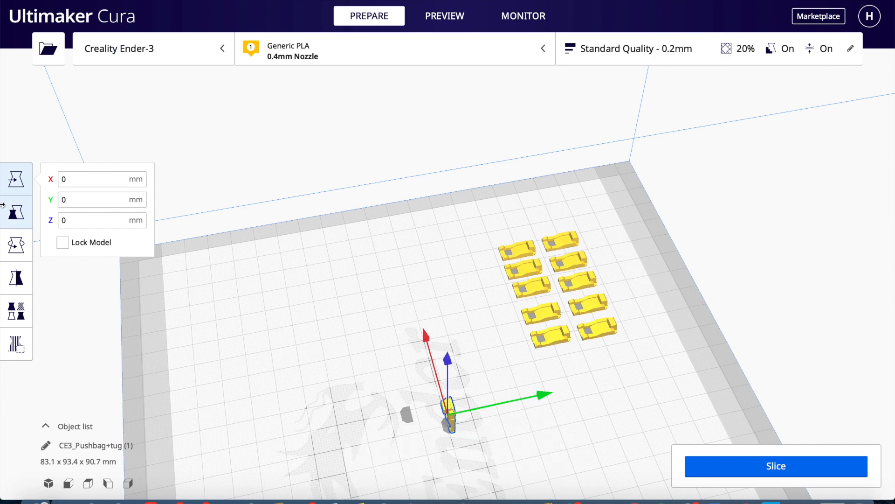
mouse_move(15, 245)
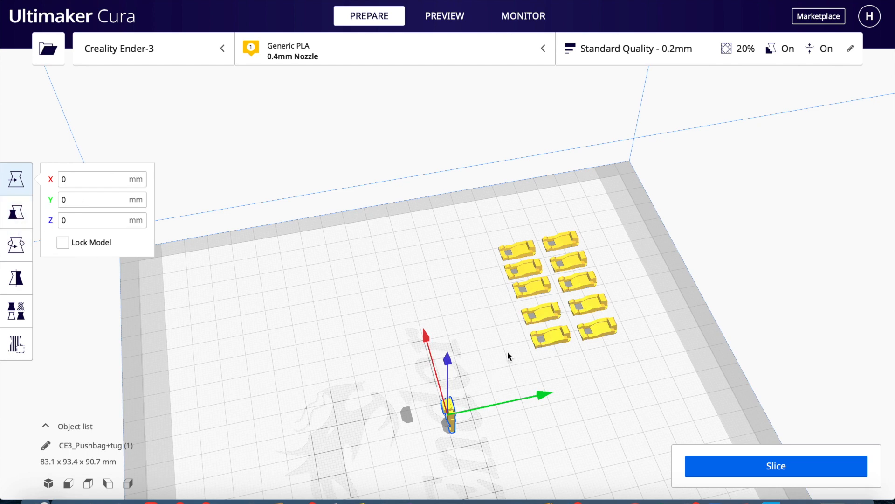
mouse_move(509, 357)
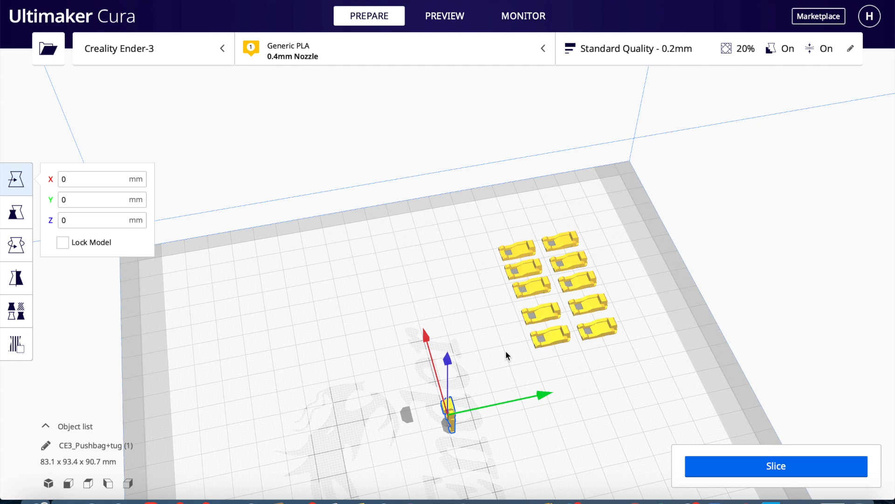
mouse_move(362, 372)
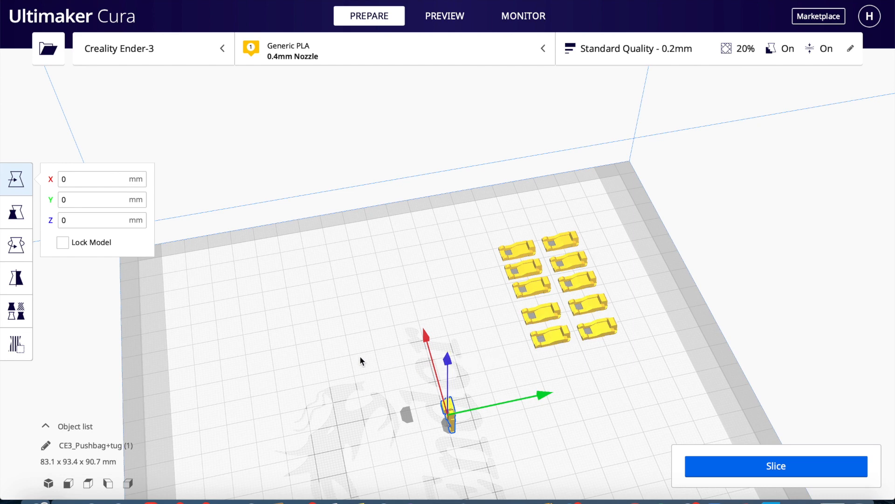
mouse_move(72, 286)
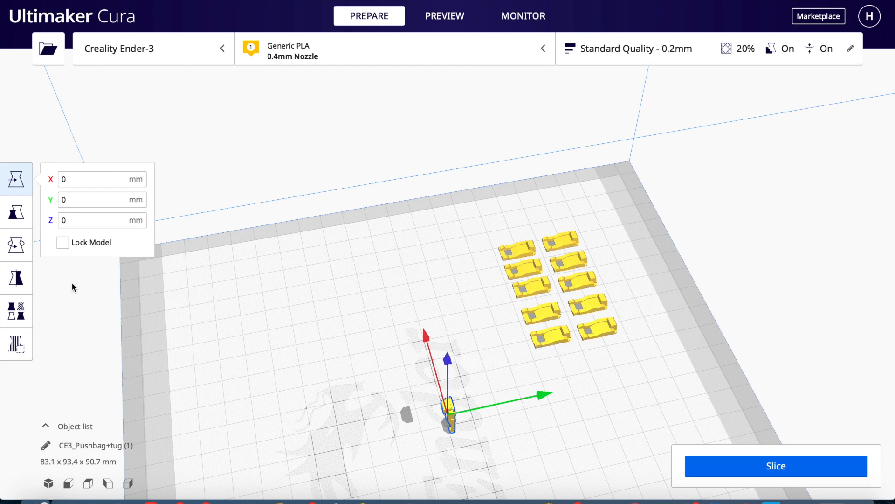
Use the Scale then Rotate tools to lay the upright centre tug flat like the others.
left_click(16, 211)
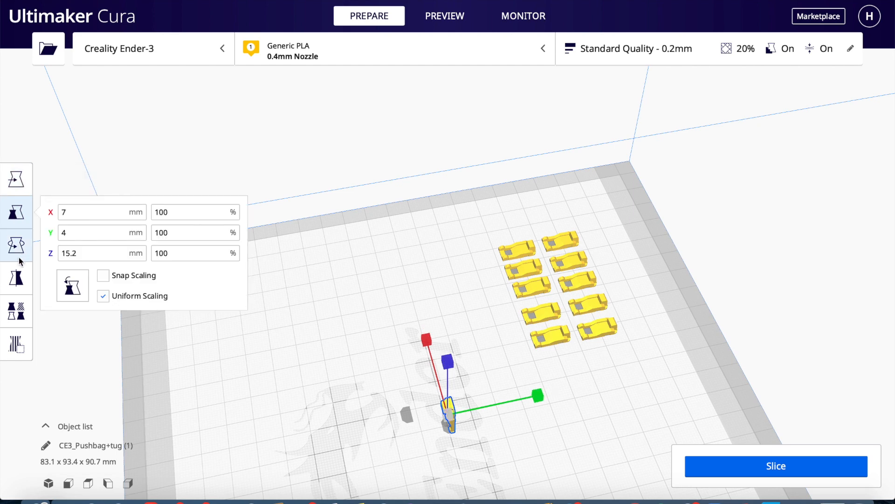
left_click(16, 243)
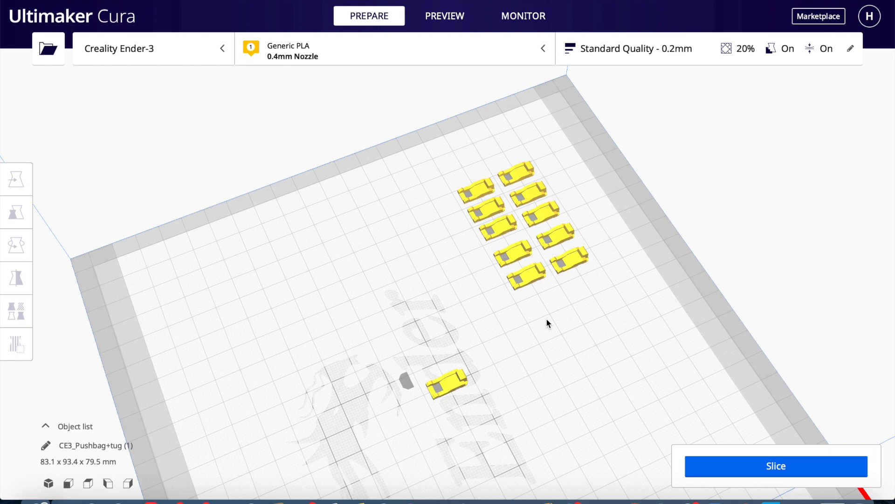
mouse_move(453, 390)
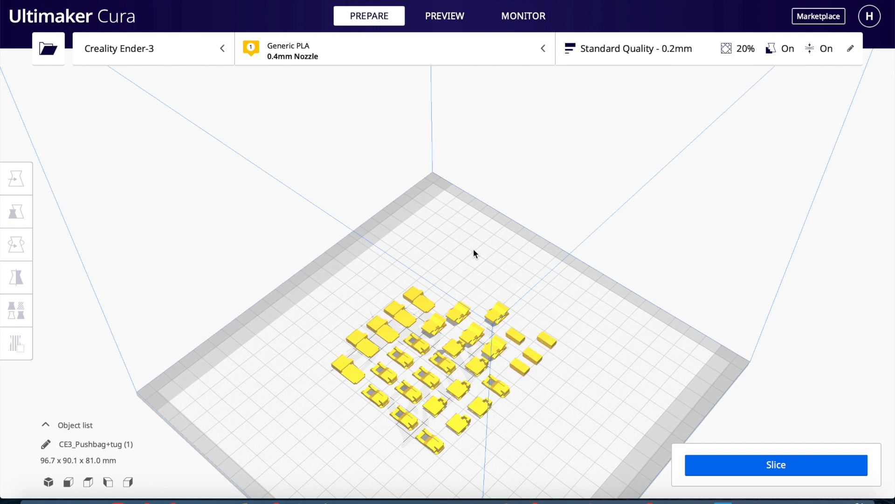
Slice the dense grid of tug copies, estimating 1 hour 59 minutes and 10 g filament.
left_click(777, 465)
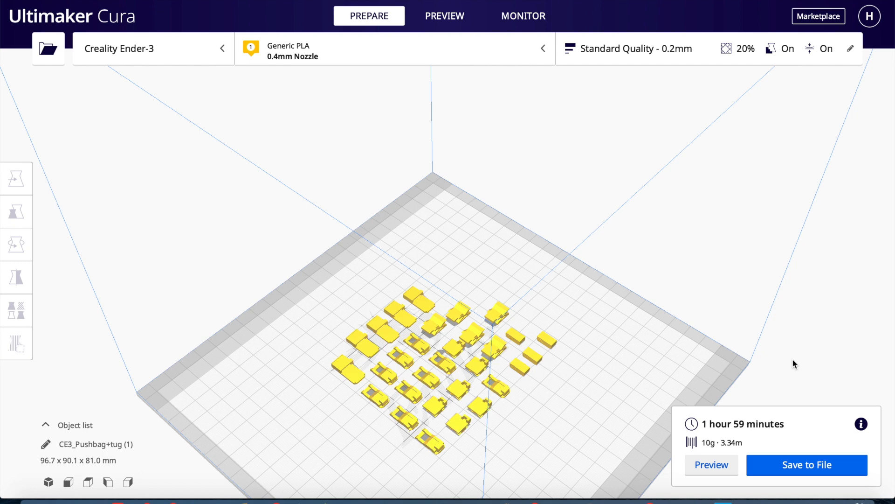
Switch to Preview and orbit around the sliced tug grid to inspect its layers from several angles.
left_click(444, 15)
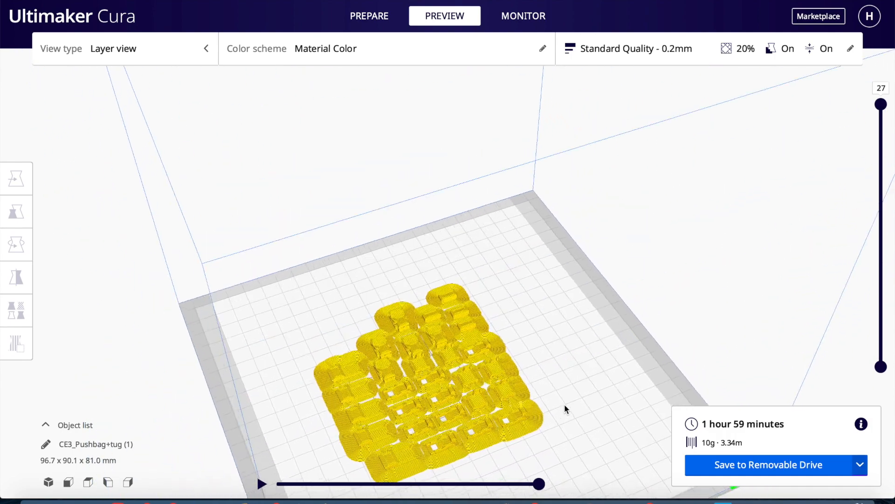
left_click_drag(565, 409, 440, 423)
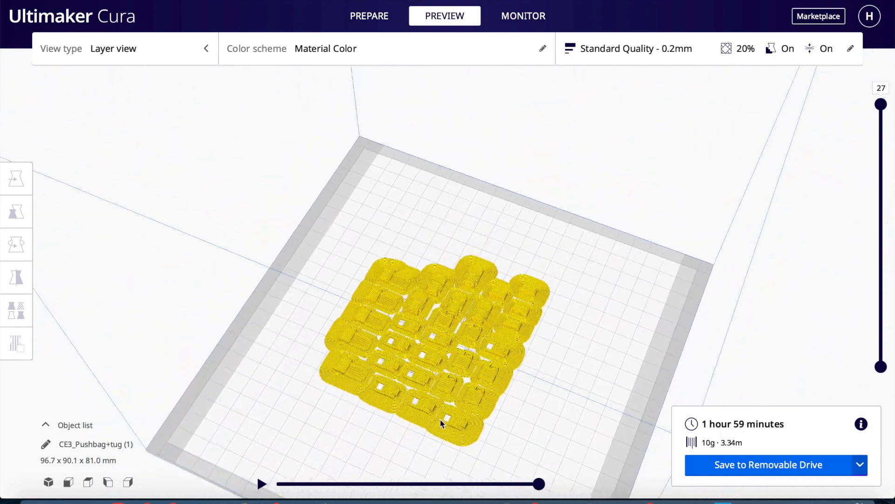
left_click_drag(439, 286, 481, 379)
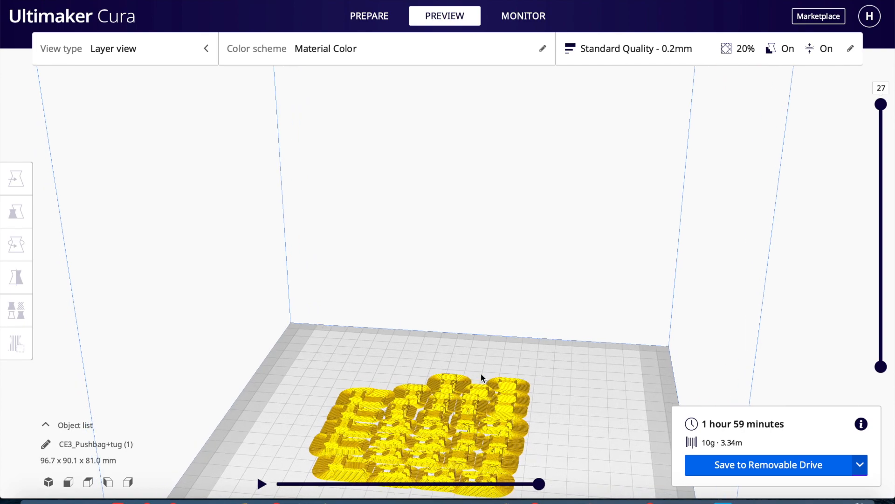
left_click_drag(482, 377, 492, 398)
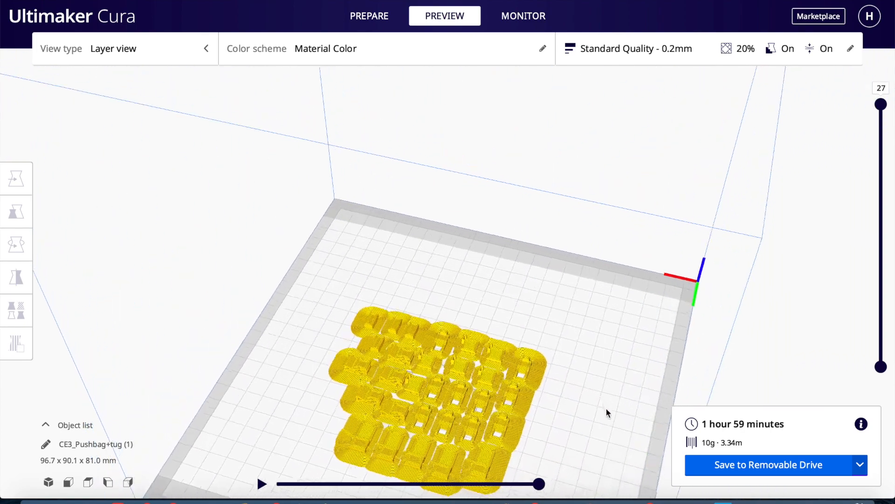
left_click_drag(608, 411, 608, 376)
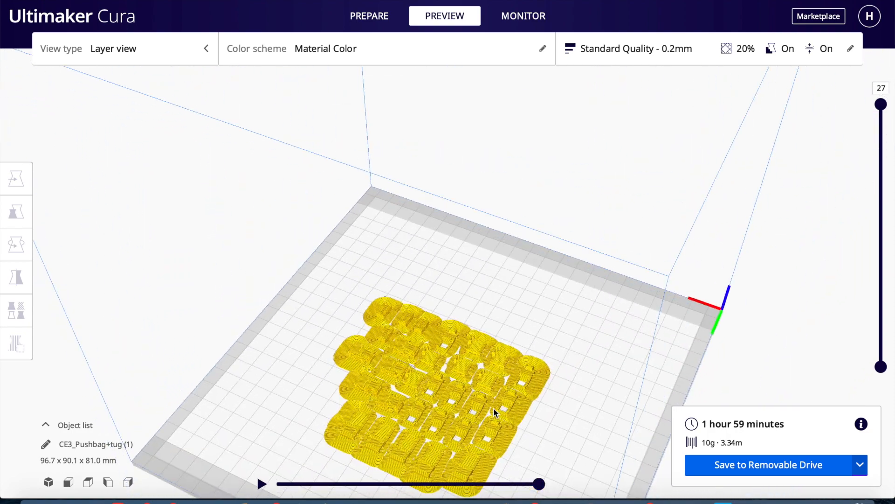
left_click_drag(495, 414, 508, 364)
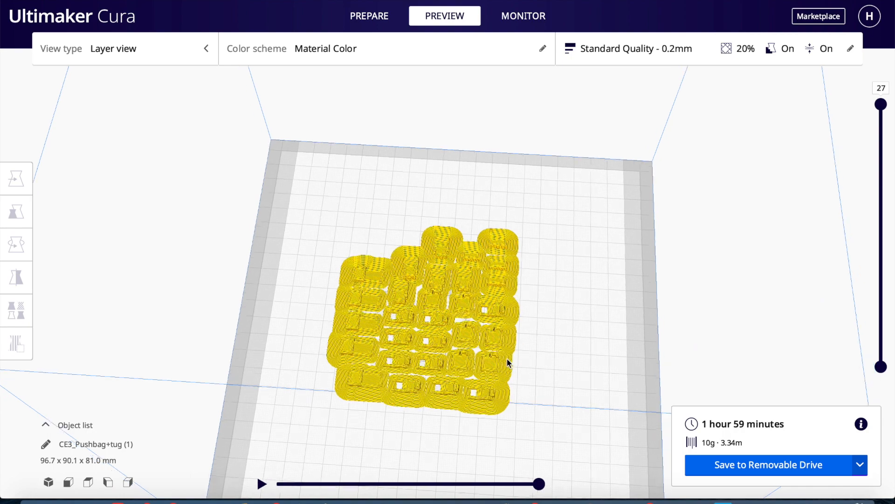
left_click_drag(508, 363, 490, 314)
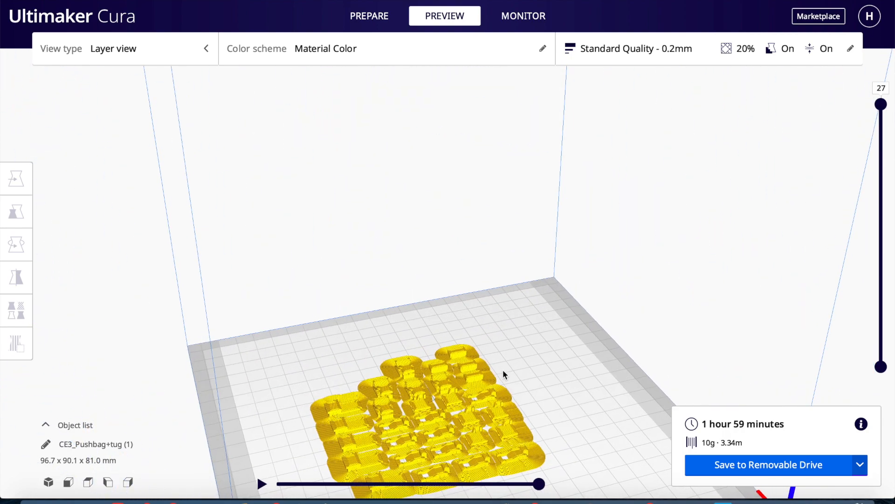
Save CE3_Pushbag+tug (1).gcode to the NO NAME removable drive, allow access, then eject the drive.
left_click(862, 465)
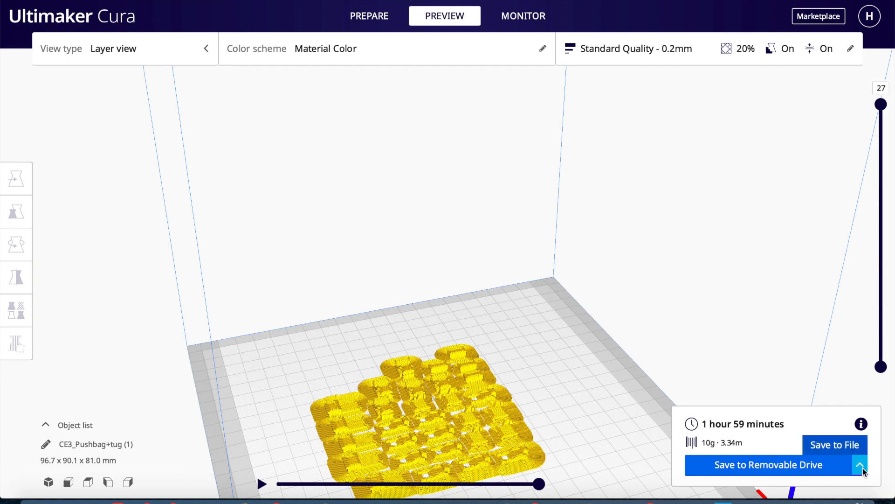
left_click(763, 464)
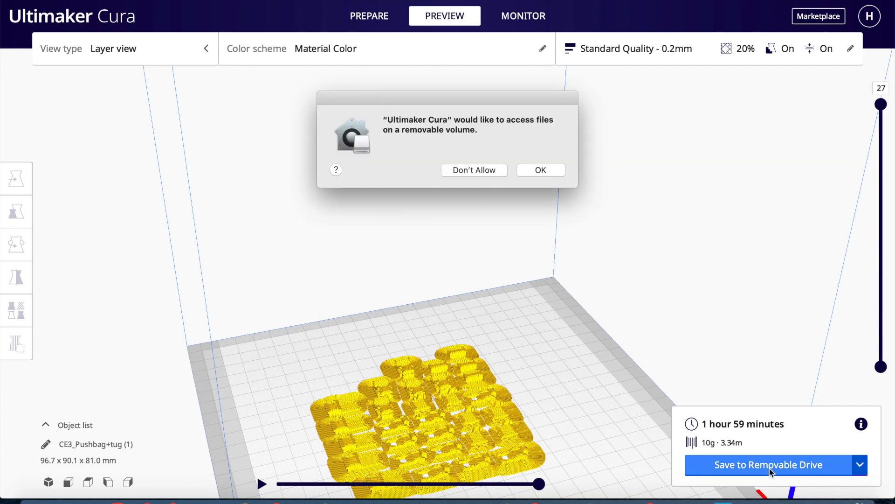
mouse_move(618, 252)
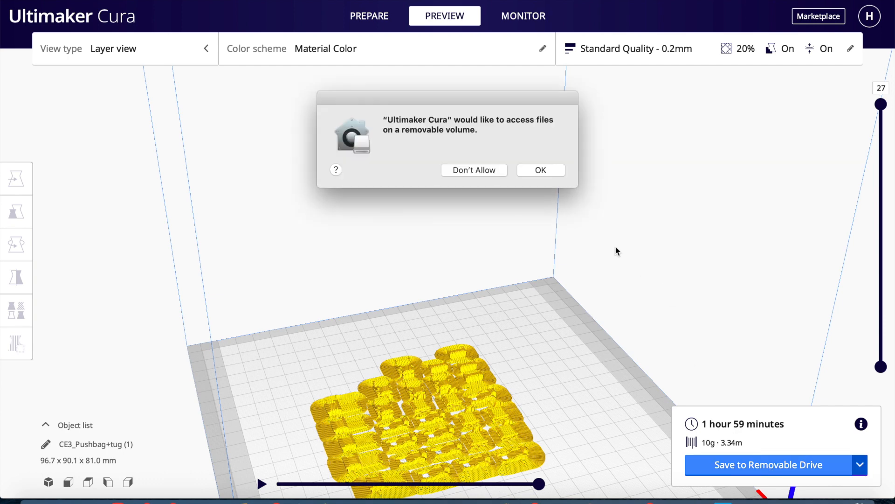
left_click(541, 170)
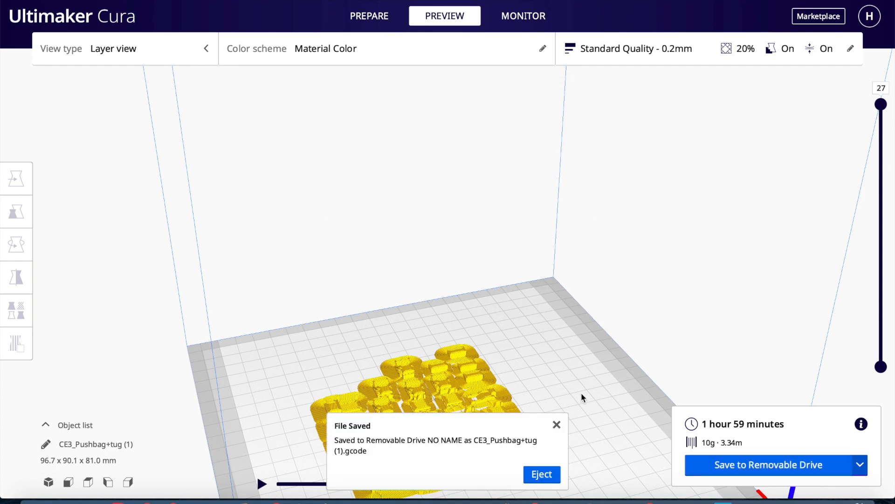
mouse_move(588, 446)
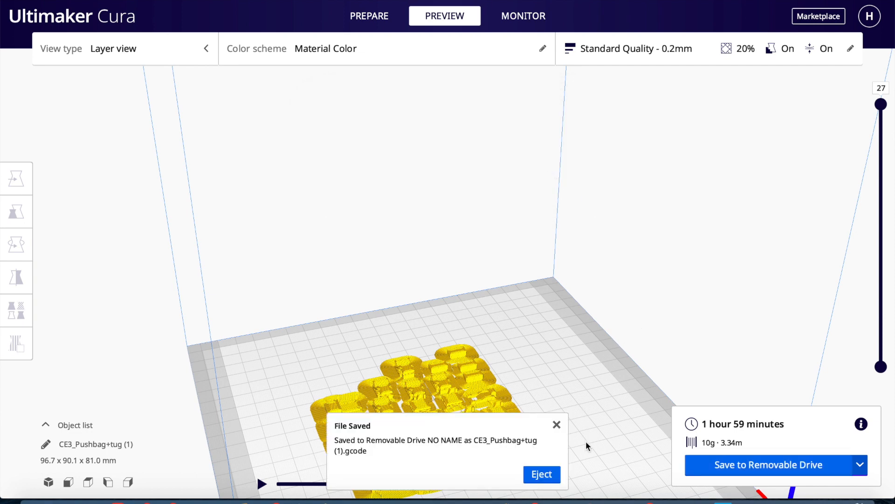
mouse_move(552, 481)
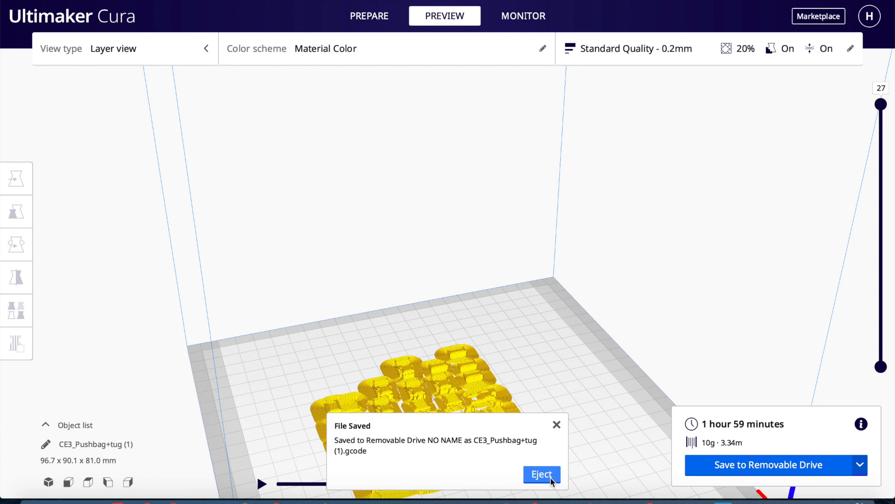
left_click(543, 474)
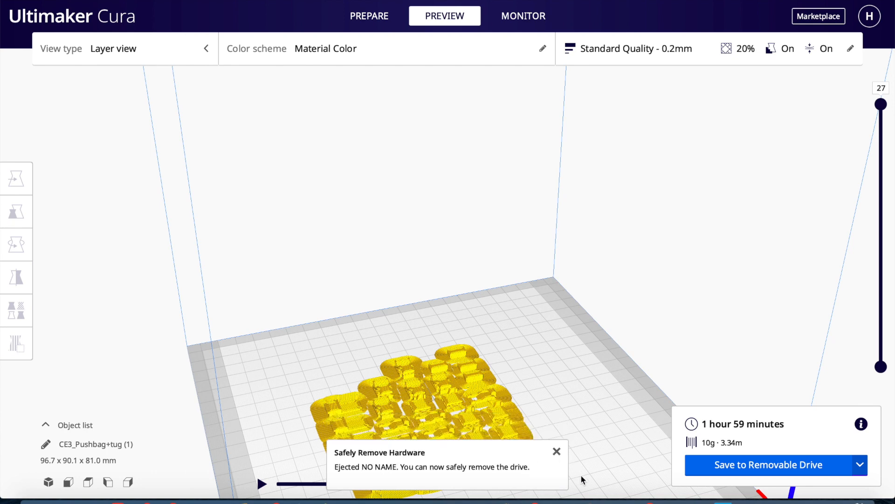
mouse_move(605, 433)
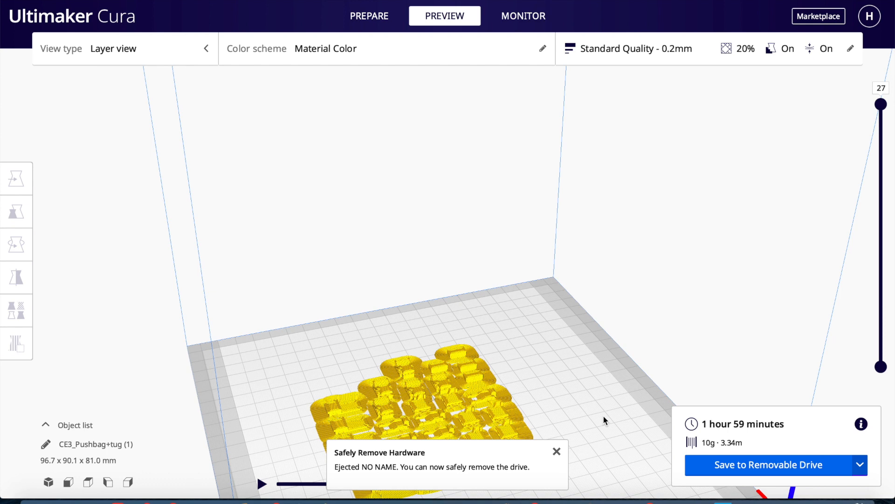